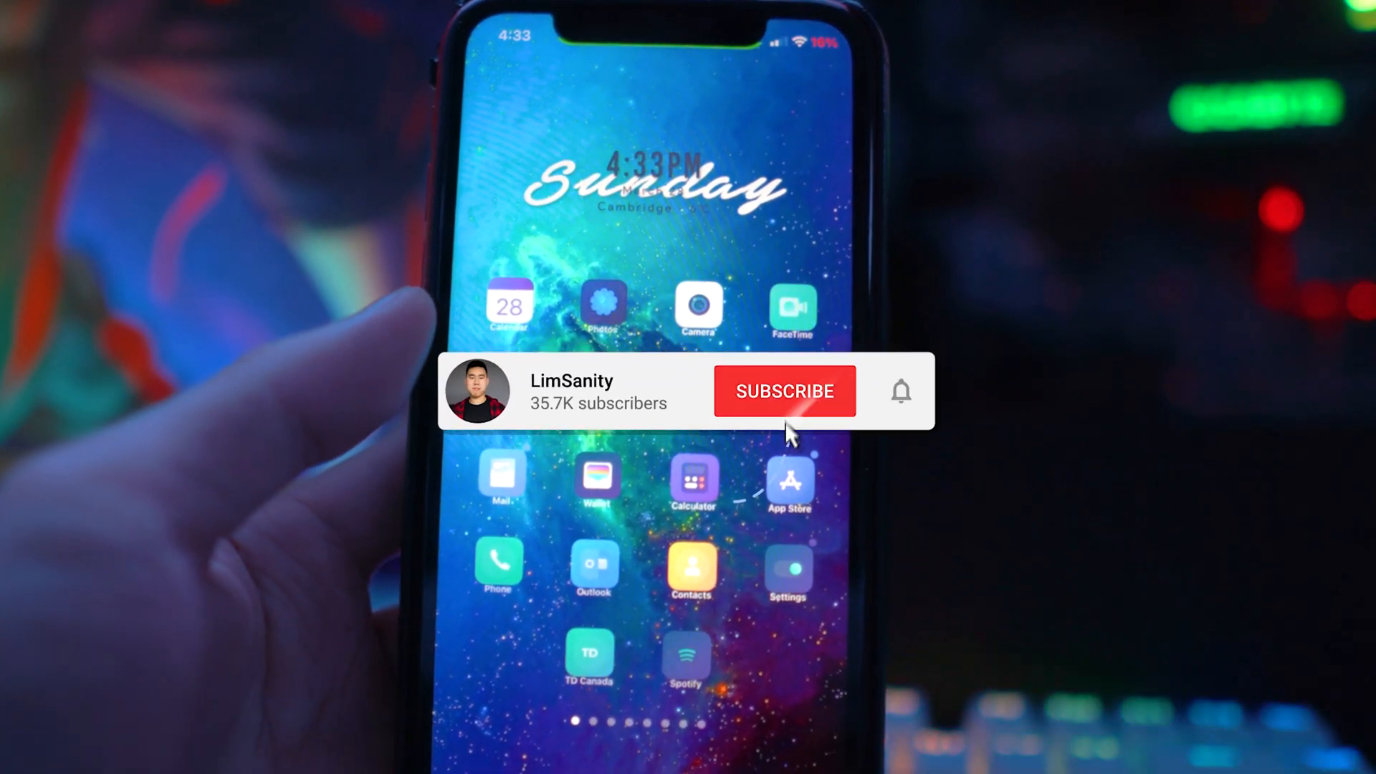
Launch the Settings app from the home screen
left_click(783, 391)
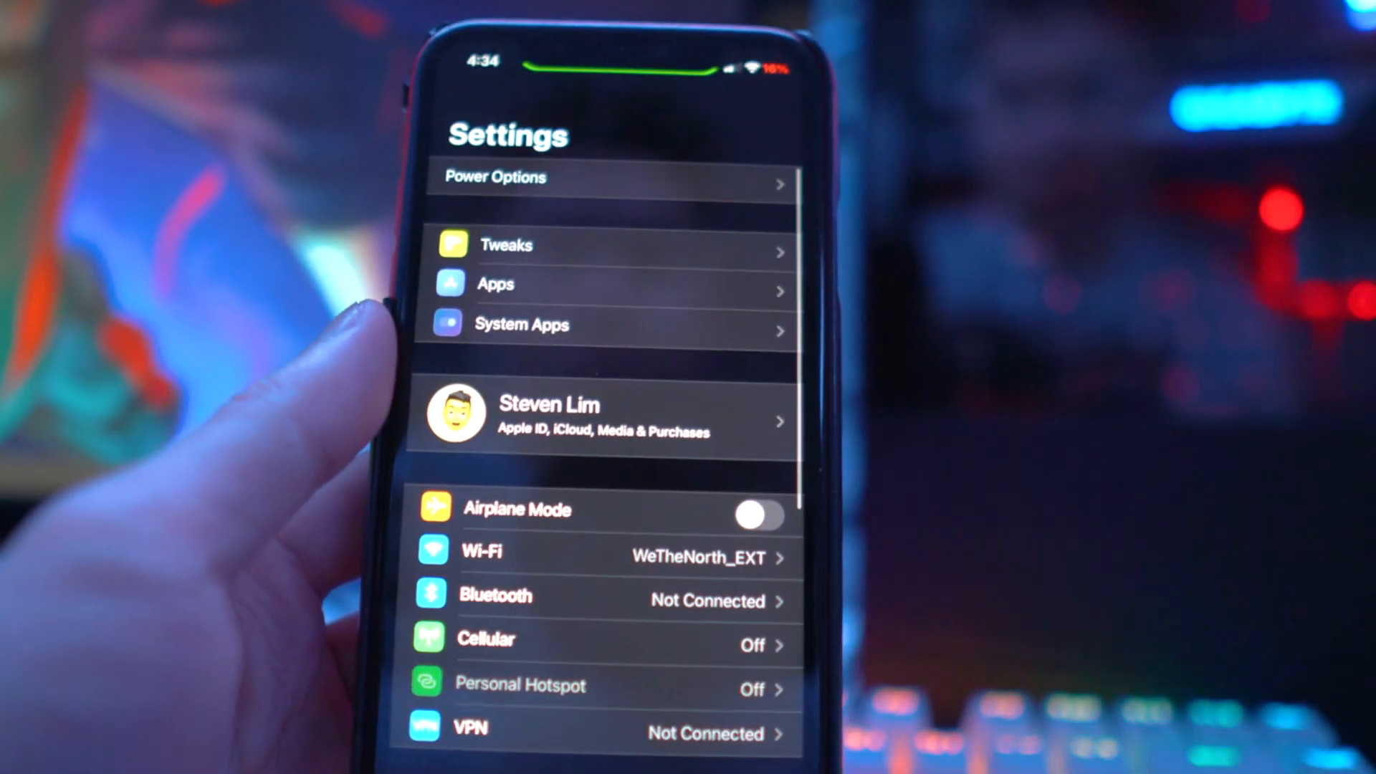
Go to System Apps > Calendar > Accounts in Settings
scroll("down", 3)
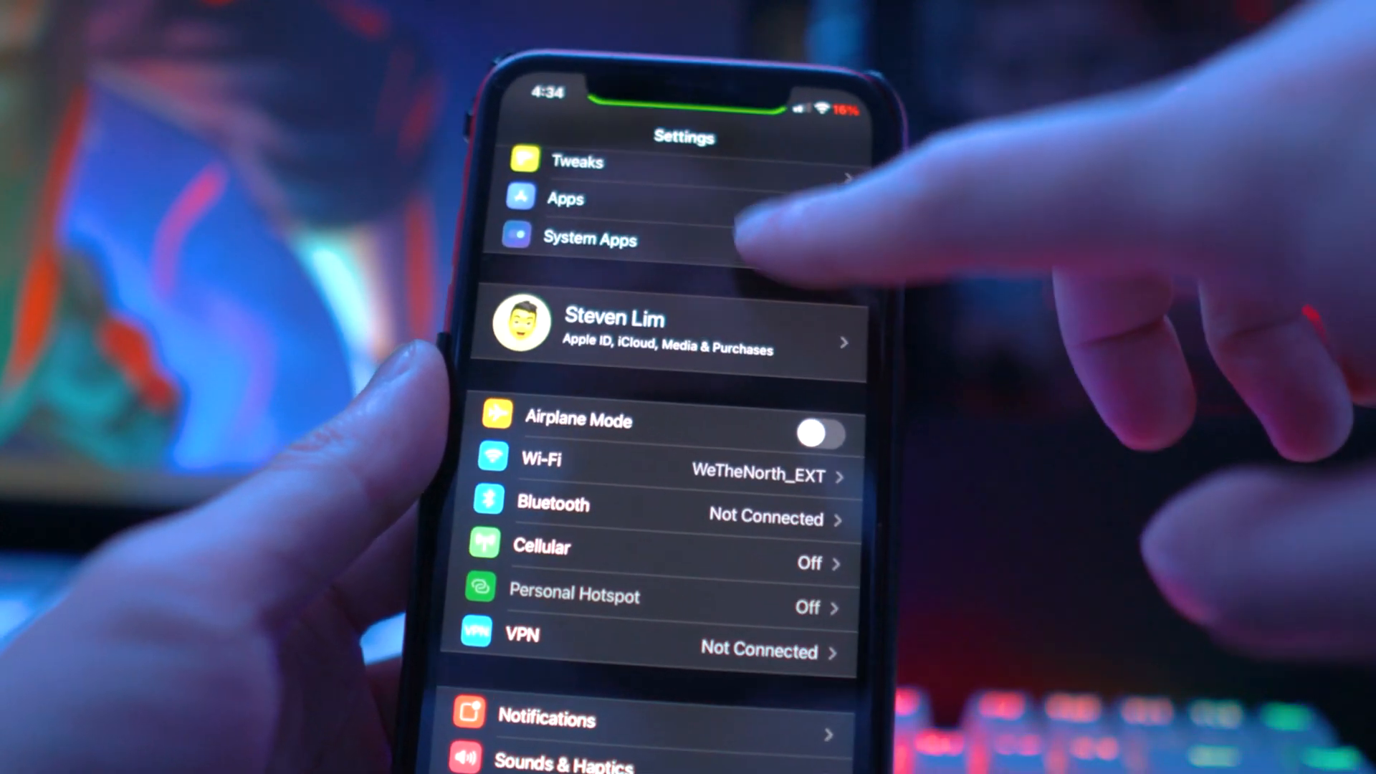
left_click(590, 238)
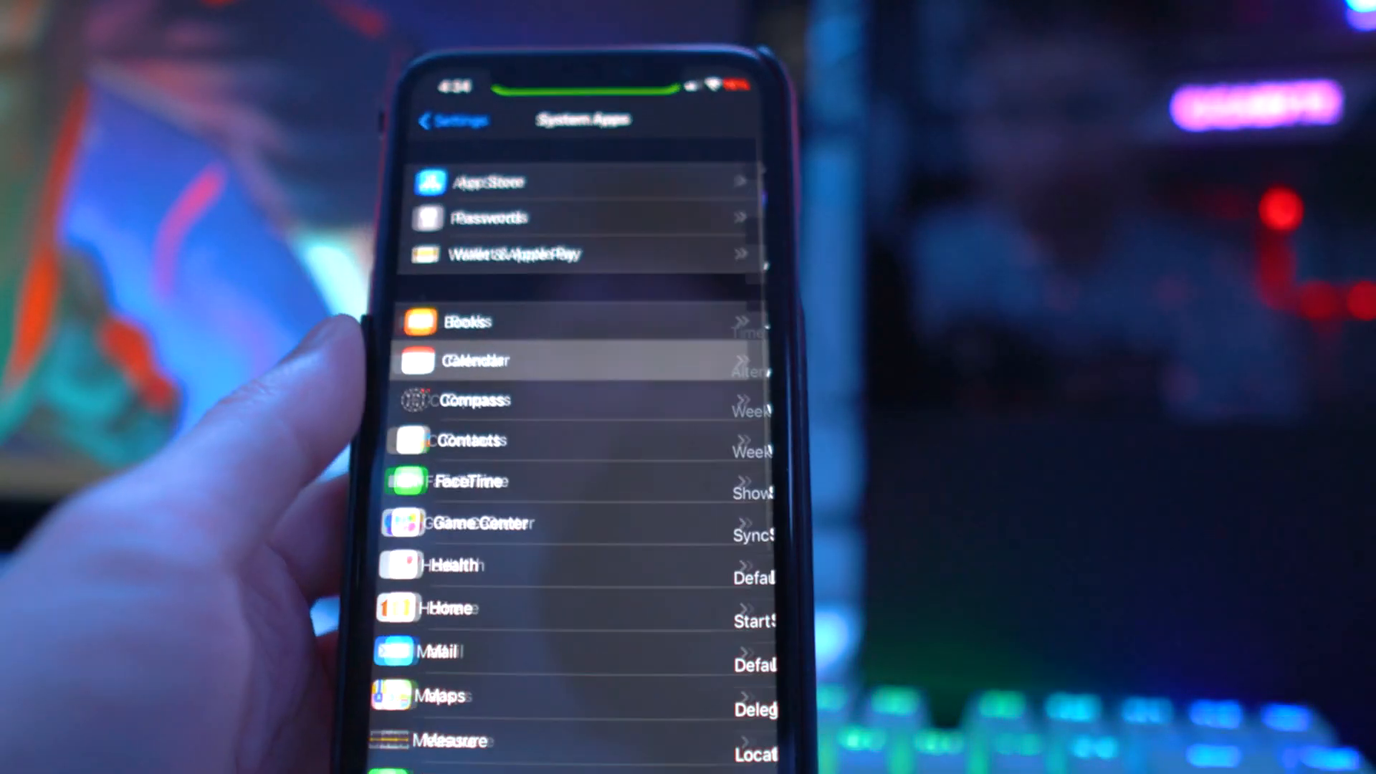
left_click(574, 359)
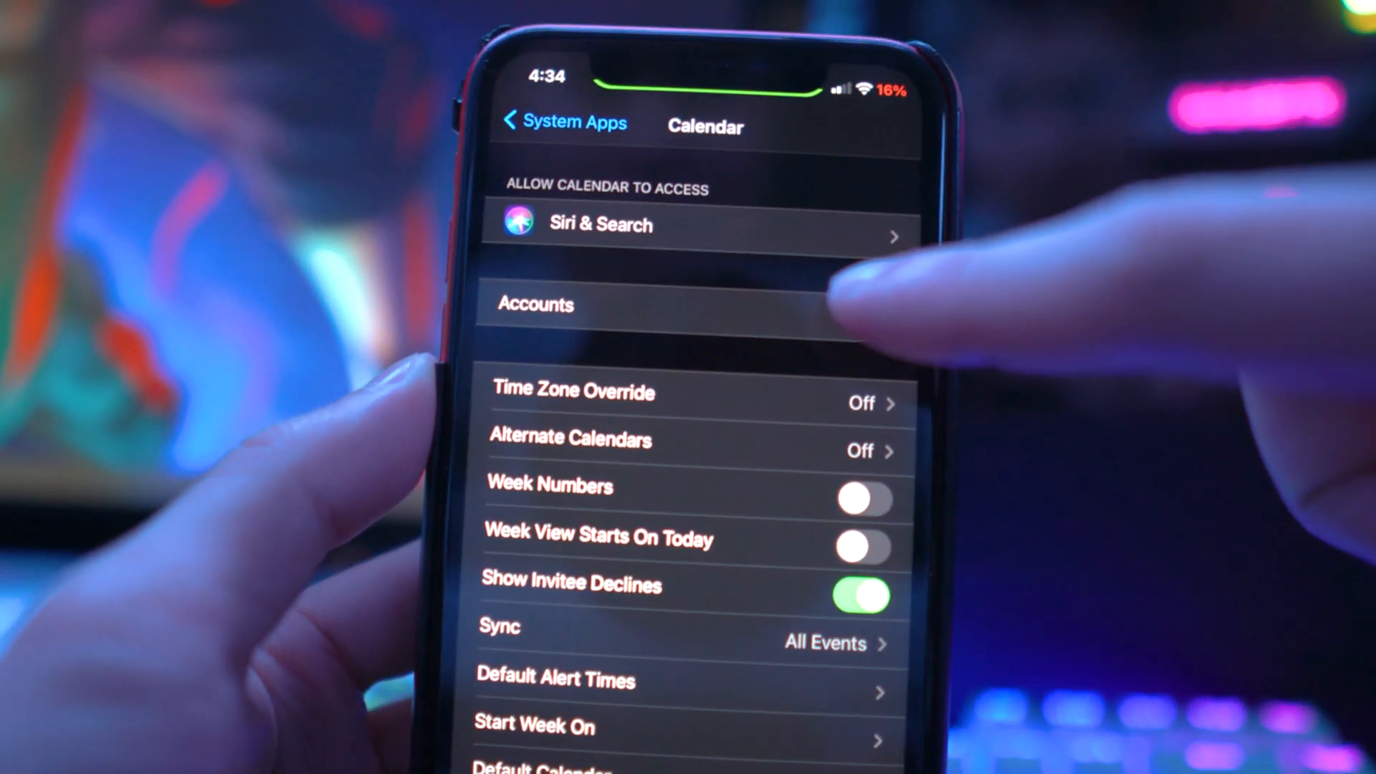
left_click(535, 304)
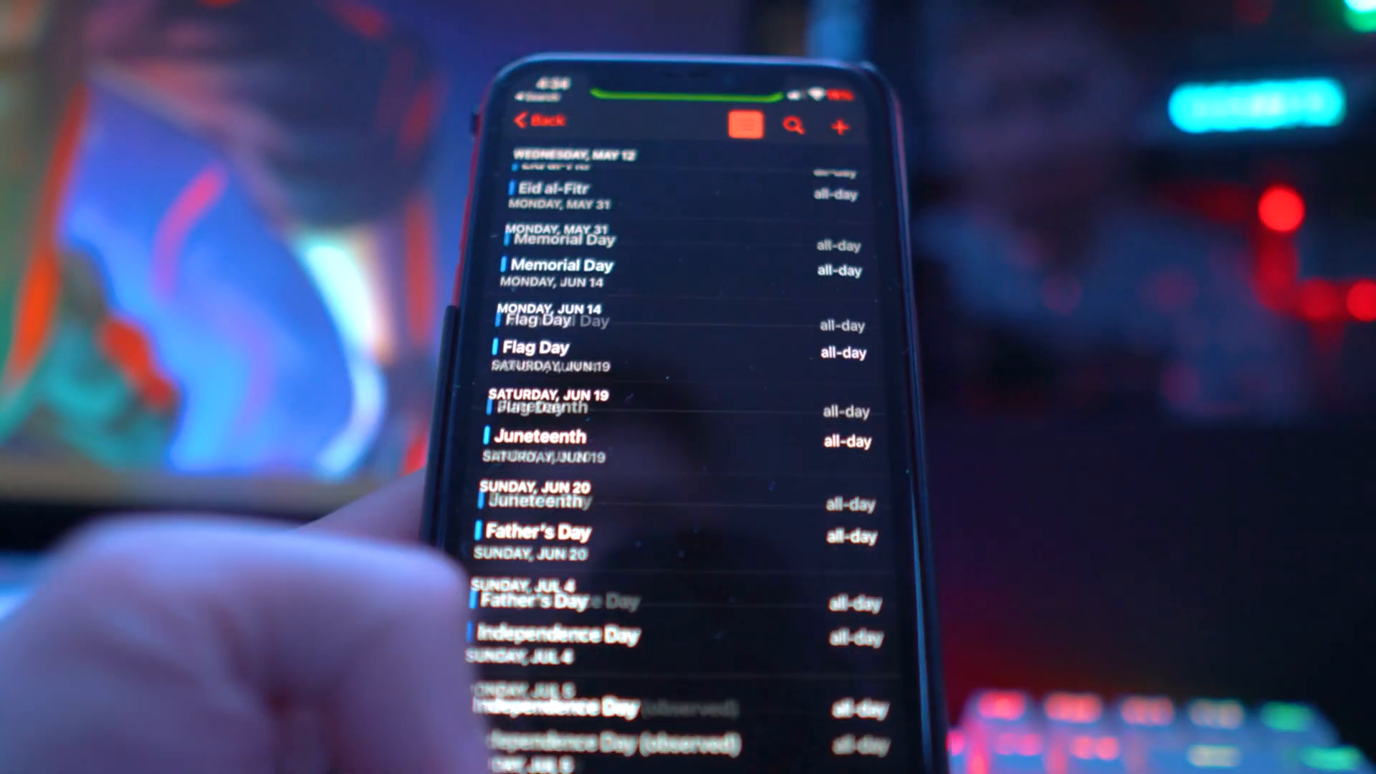
Scroll the Calendar event list to check holidays like Good Friday and Easter
scroll("down", 3)
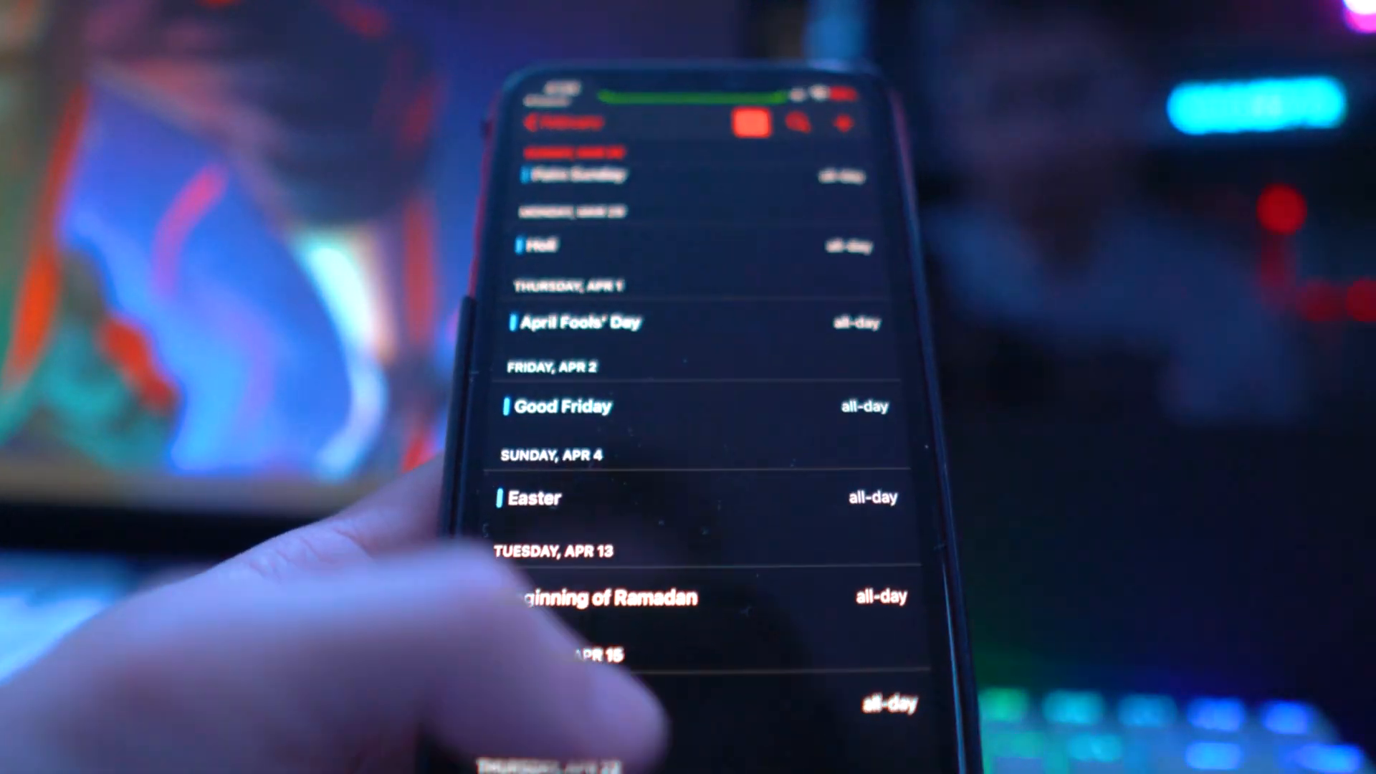